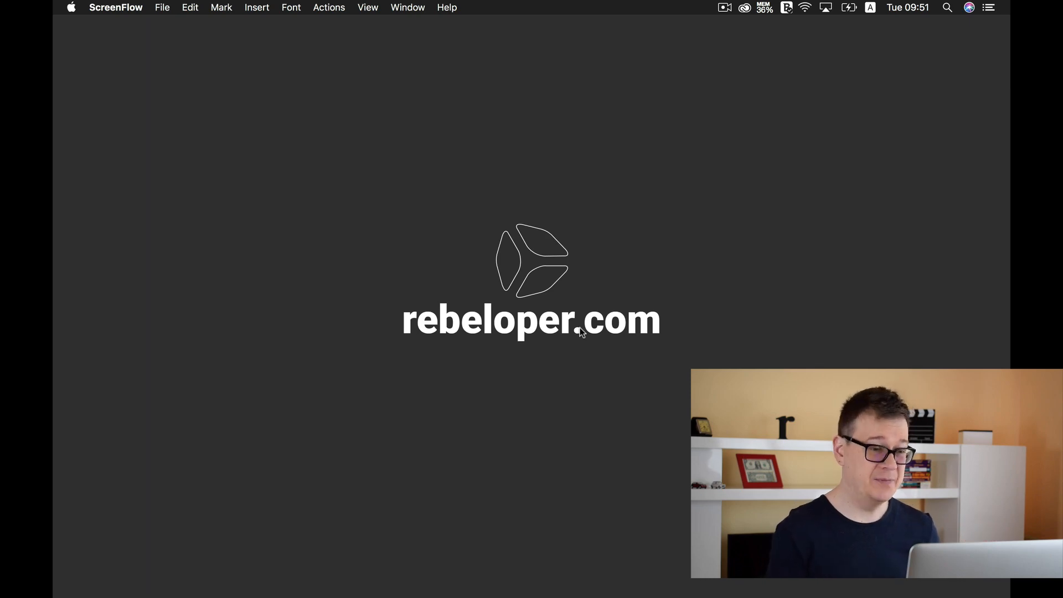
{"action": "mouse_move", "coordinate": [571, 351]}
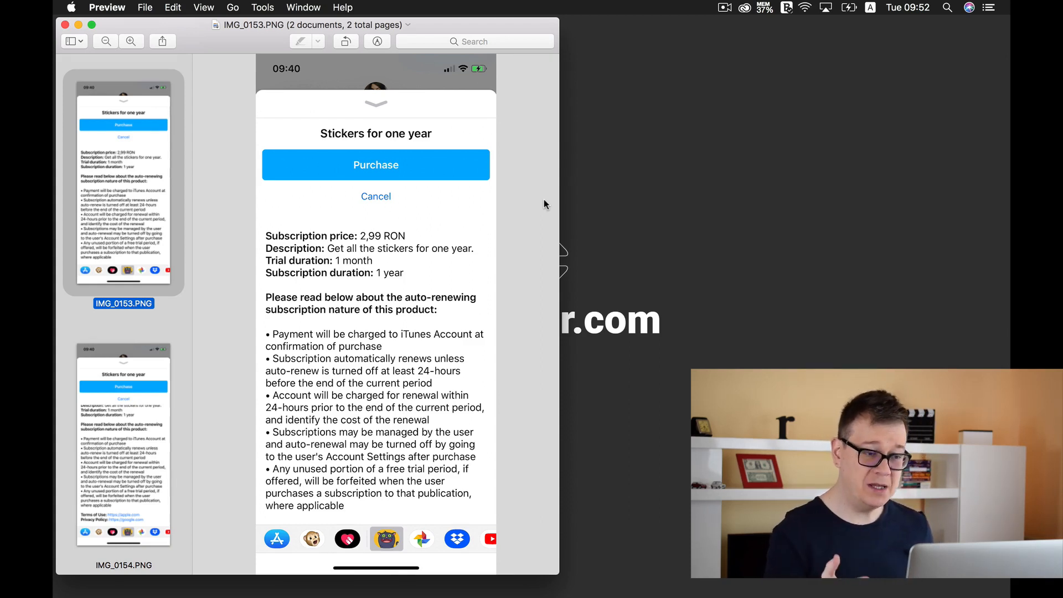
{"action": "mouse_move", "coordinate": [376, 185]}
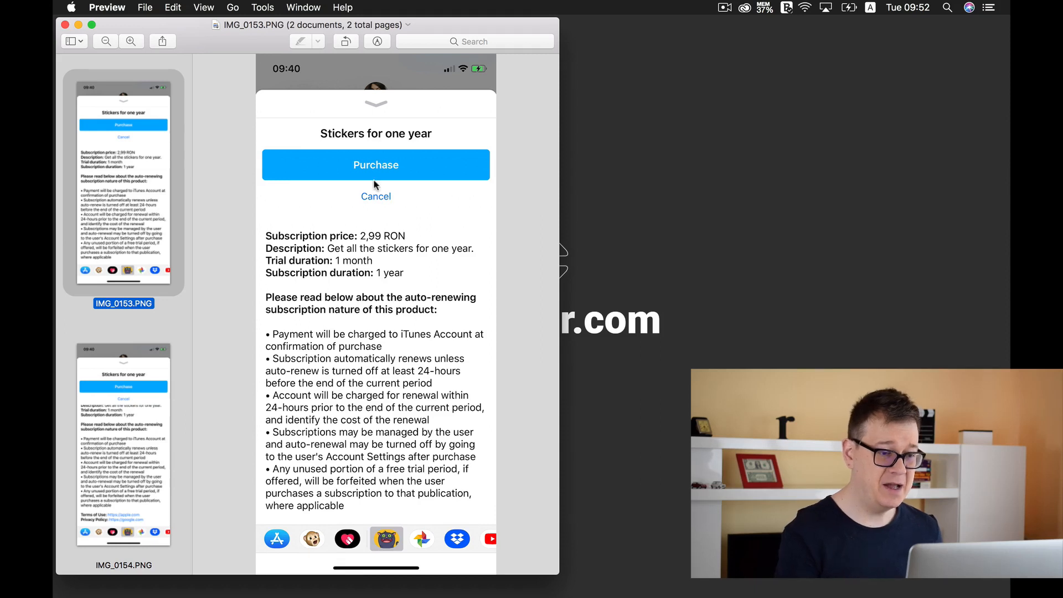
{"action": "mouse_move", "coordinate": [376, 200]}
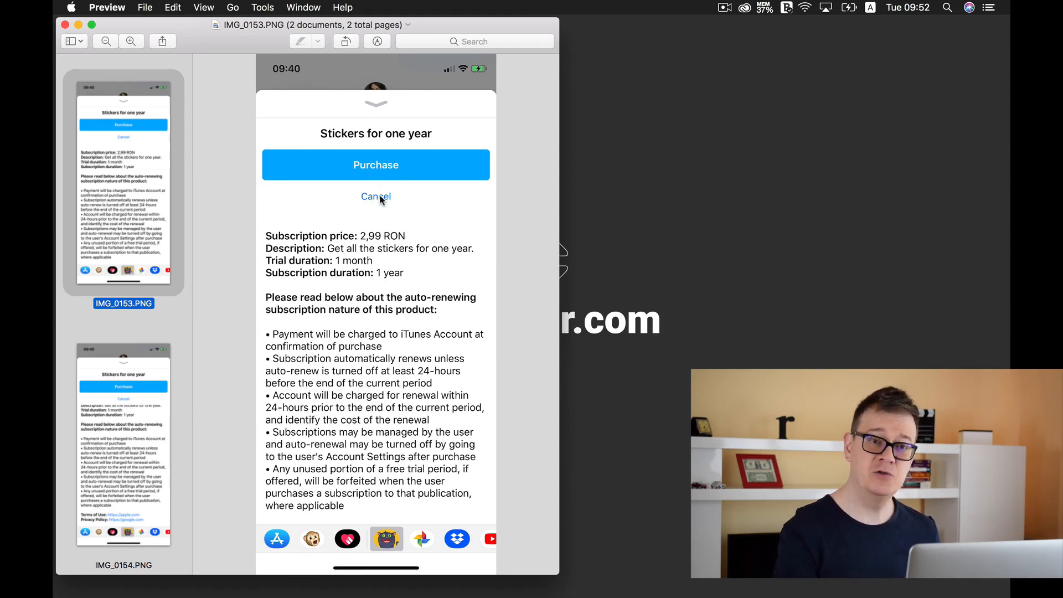
{"action": "mouse_move", "coordinate": [375, 165]}
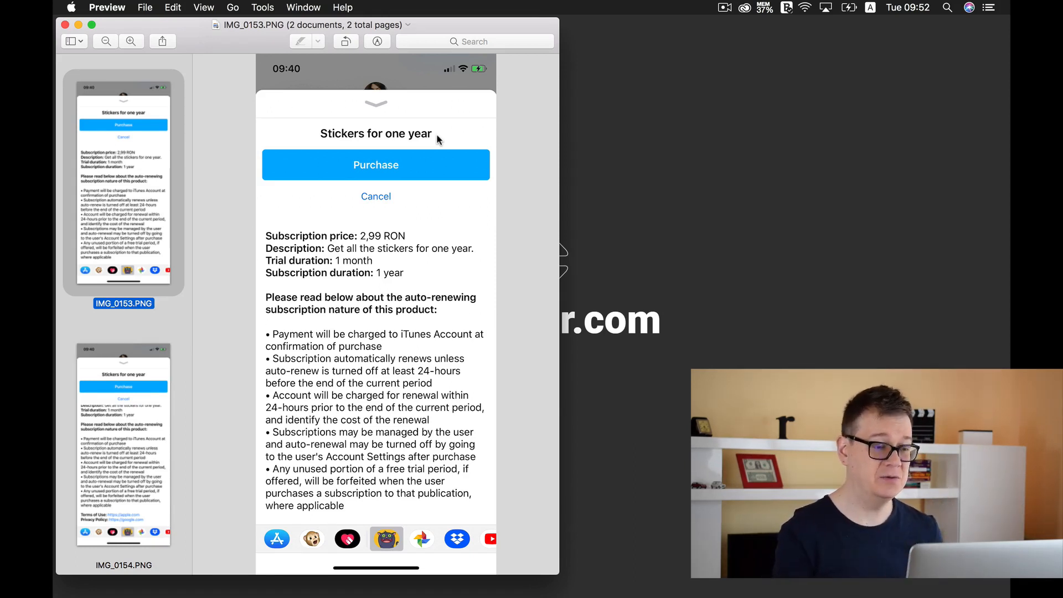
{"action": "mouse_move", "coordinate": [386, 241]}
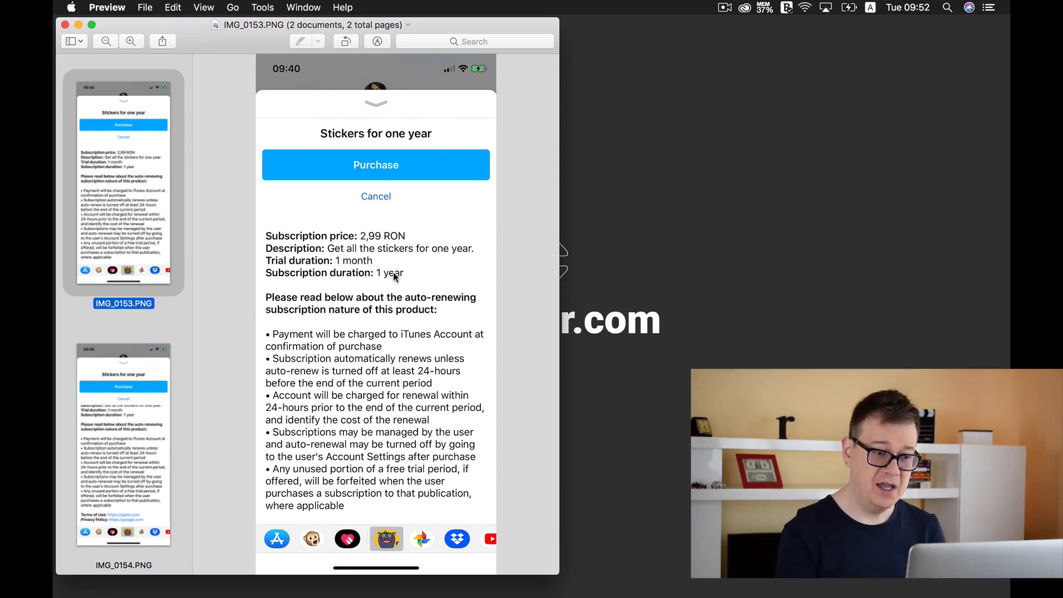
{"action": "mouse_move", "coordinate": [410, 275]}
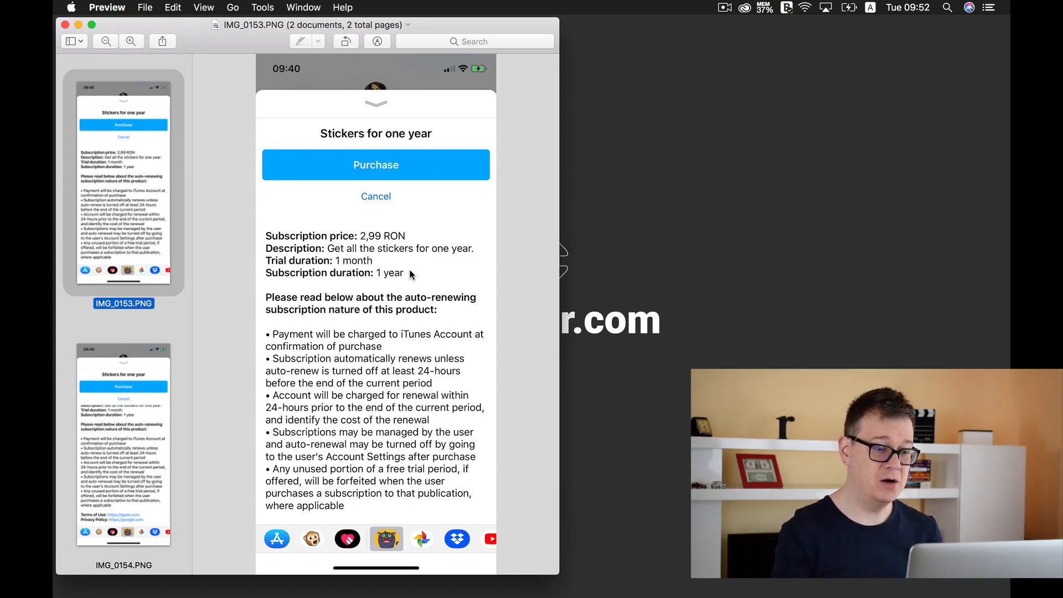
{"action": "mouse_move", "coordinate": [289, 310]}
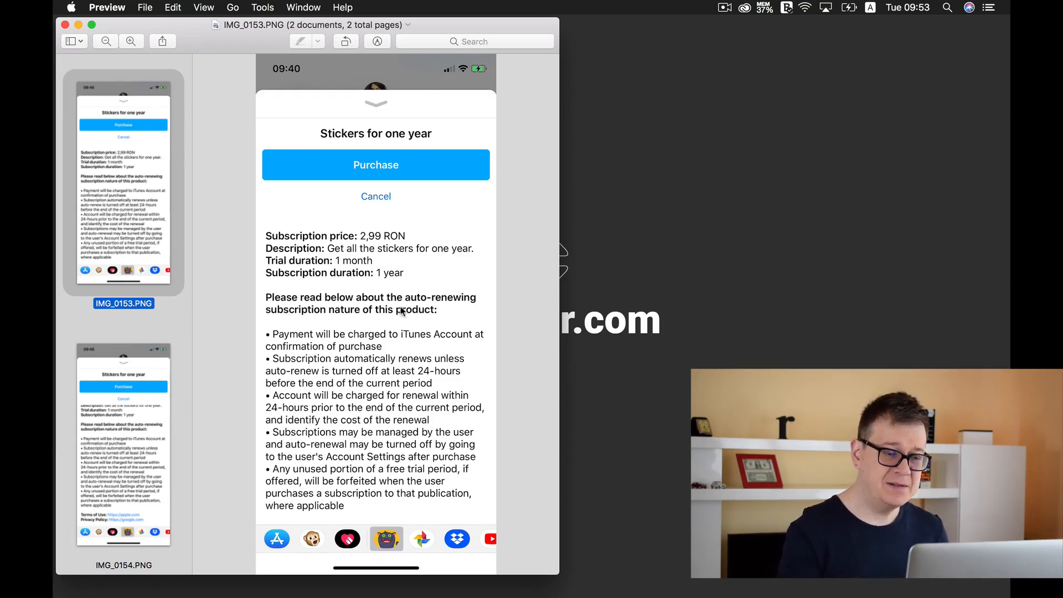
{"action": "mouse_move", "coordinate": [449, 314]}
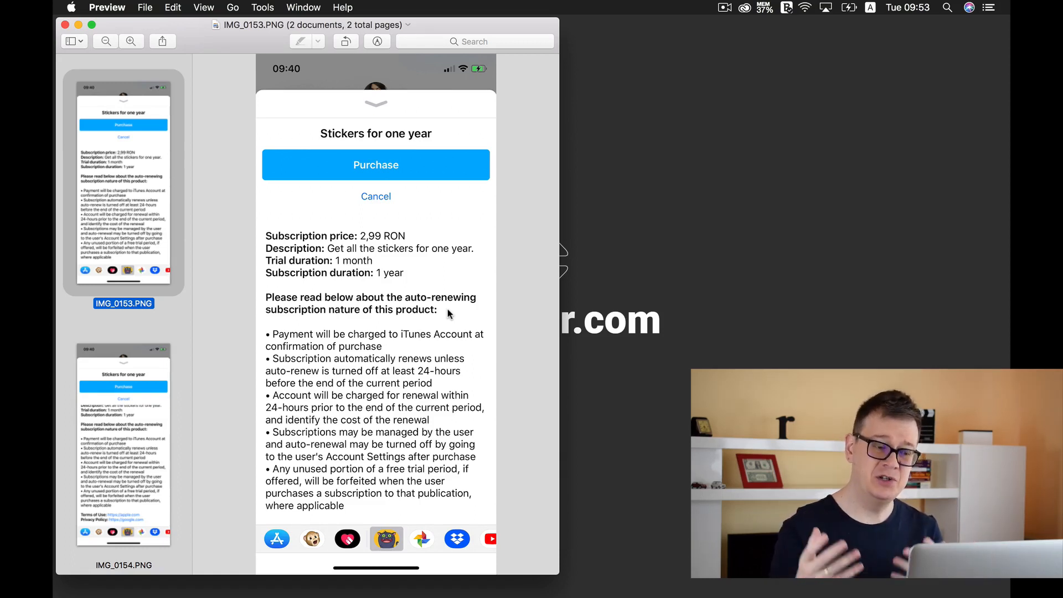
{"action": "mouse_move", "coordinate": [283, 370]}
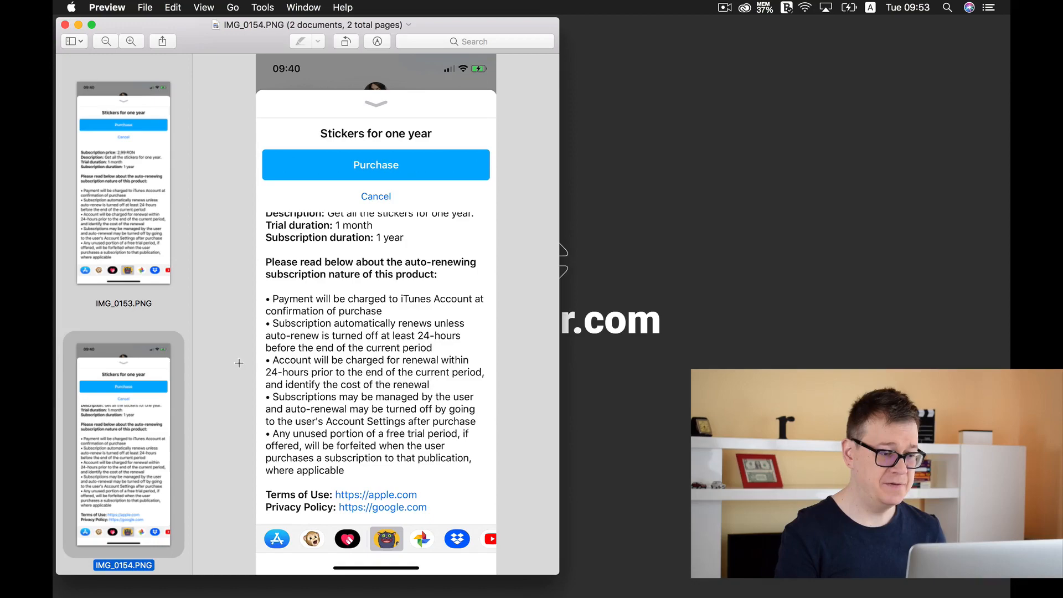
{"action": "mouse_move", "coordinate": [76, 428]}
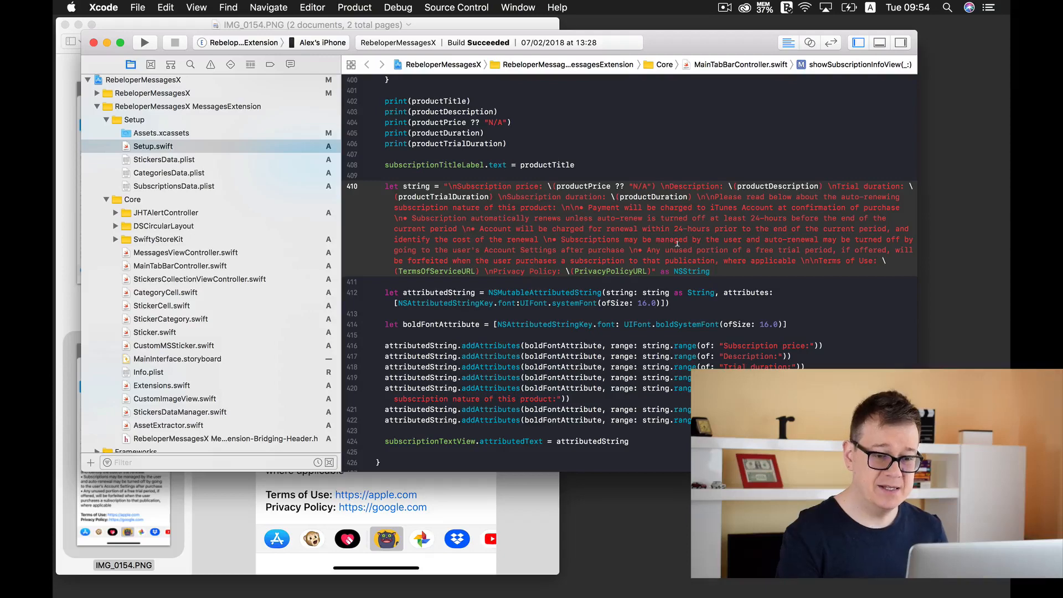
- Scroll MainTabBarController.swift to the attributed string with price, duration and auto-renewal terms
{"action": "scroll", "scroll_direction": "up", "scroll_amount": 3}
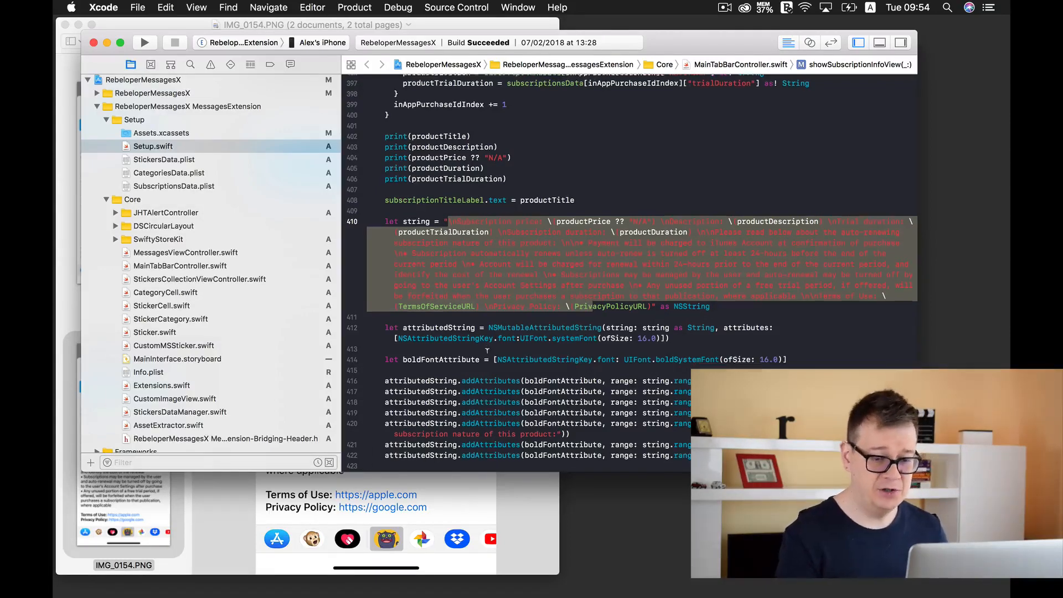
{"action": "scroll", "scroll_direction": "down", "scroll_amount": 3}
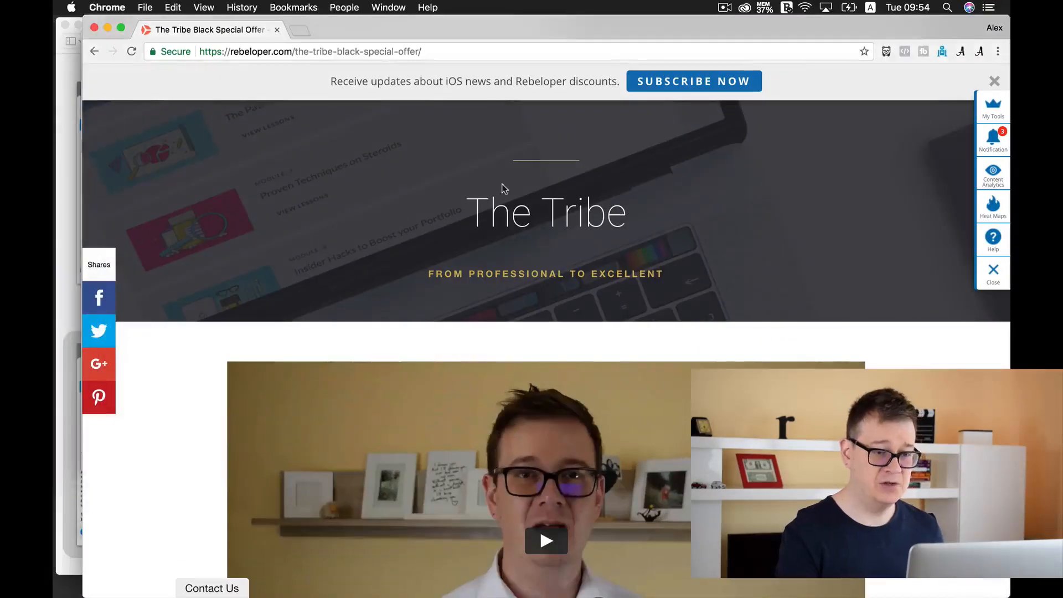
{"action": "mouse_move", "coordinate": [881, 212]}
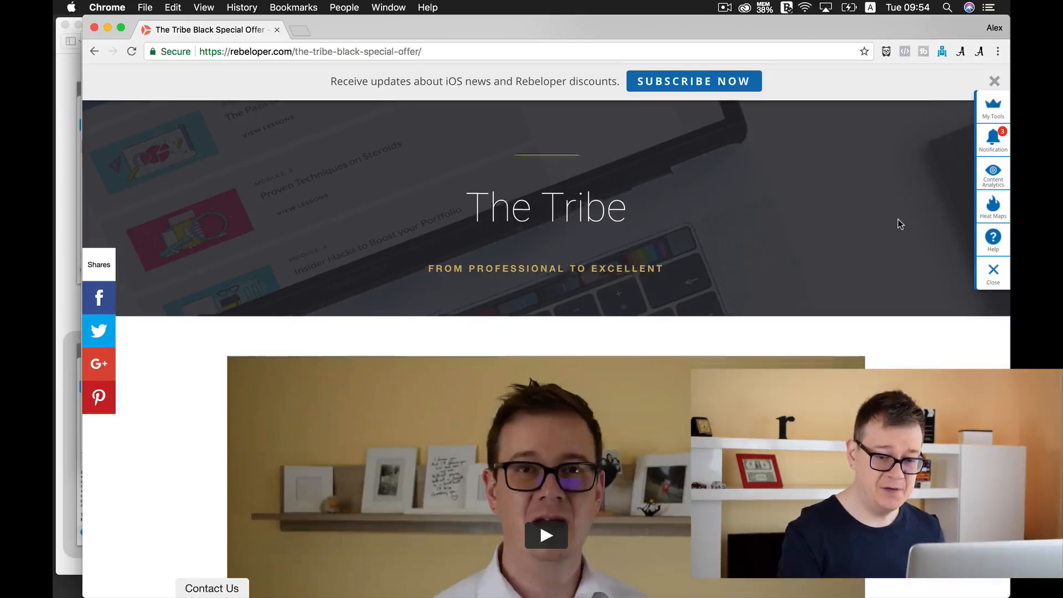
- Scroll the Tribe Black Special Offer page down to Module 1 and Module 2 with their prices
{"action": "scroll", "scroll_direction": "down", "scroll_amount": 3}
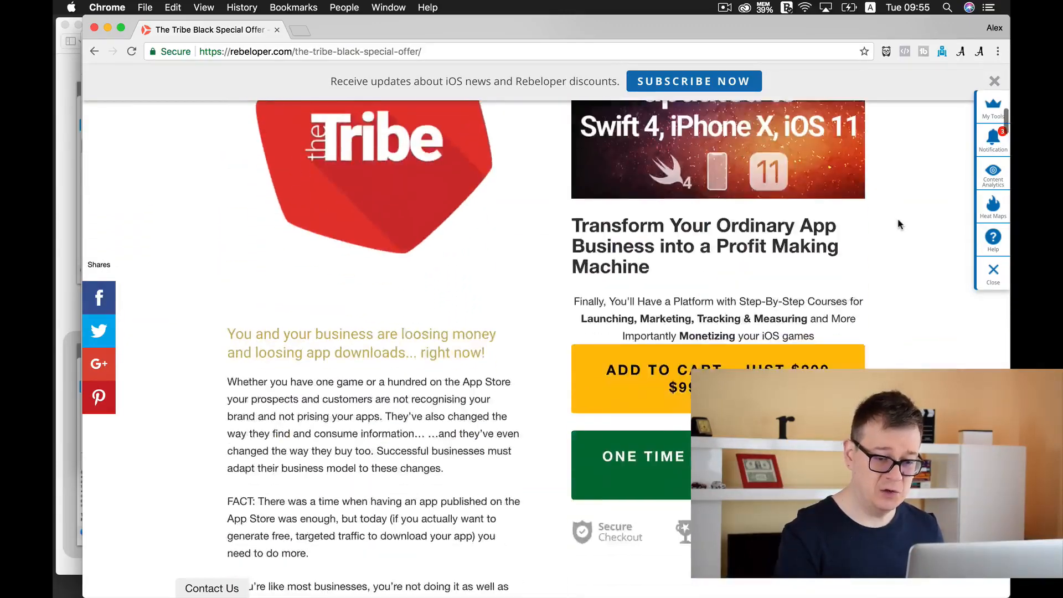
{"action": "scroll", "scroll_direction": "down", "scroll_amount": 3}
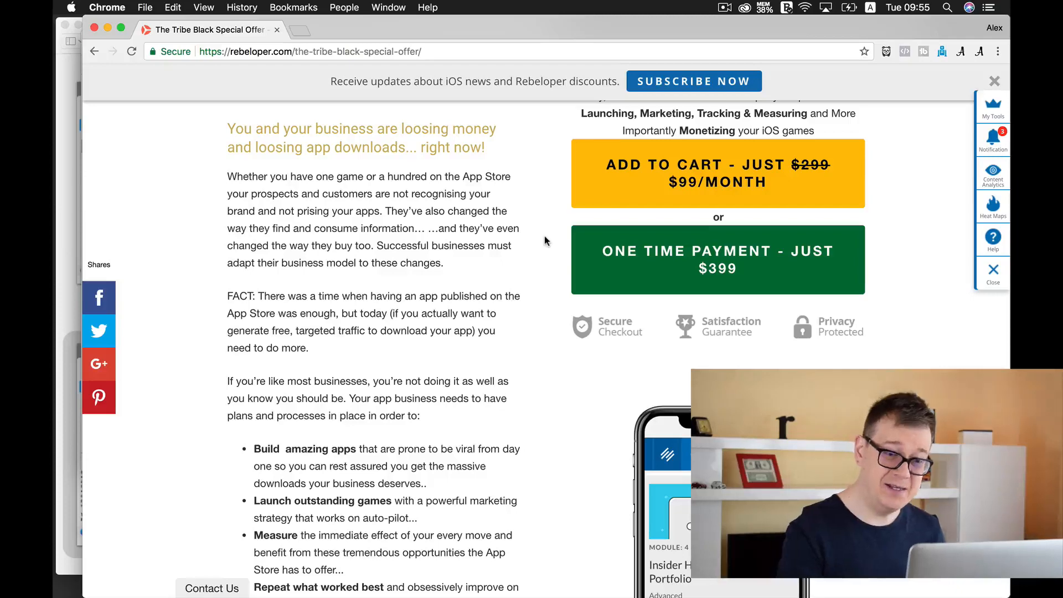
{"action": "scroll", "scroll_direction": "down", "scroll_amount": 3}
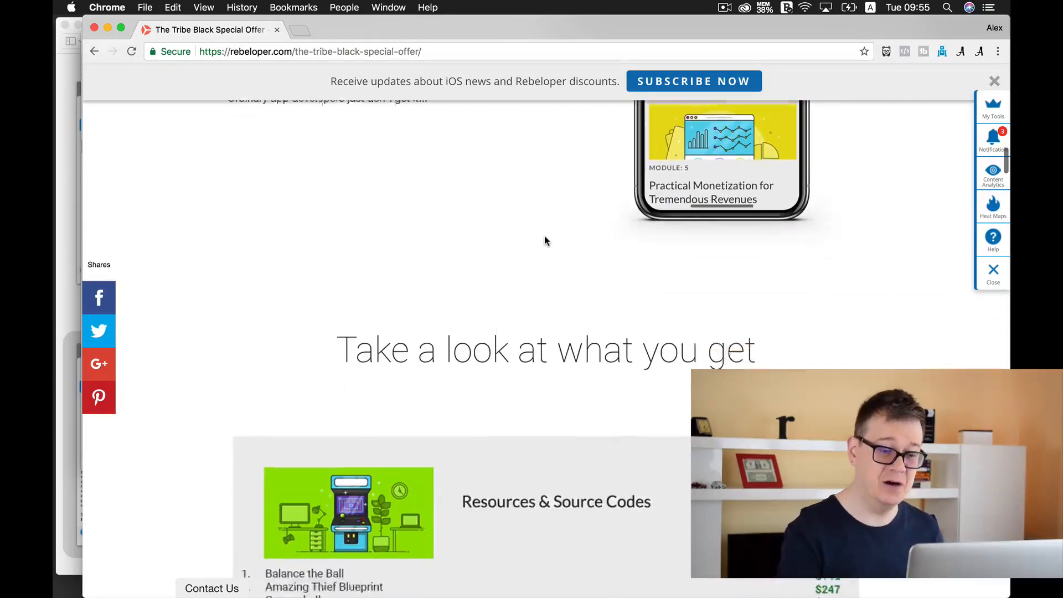
{"action": "scroll", "scroll_direction": "down", "scroll_amount": 3}
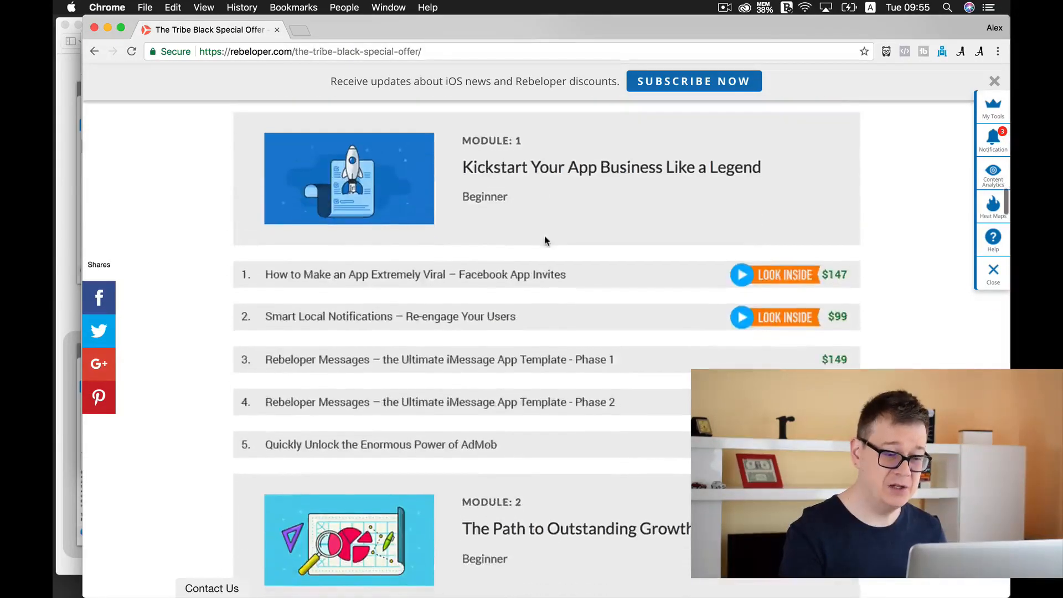
{"action": "scroll", "scroll_direction": "down", "scroll_amount": 3}
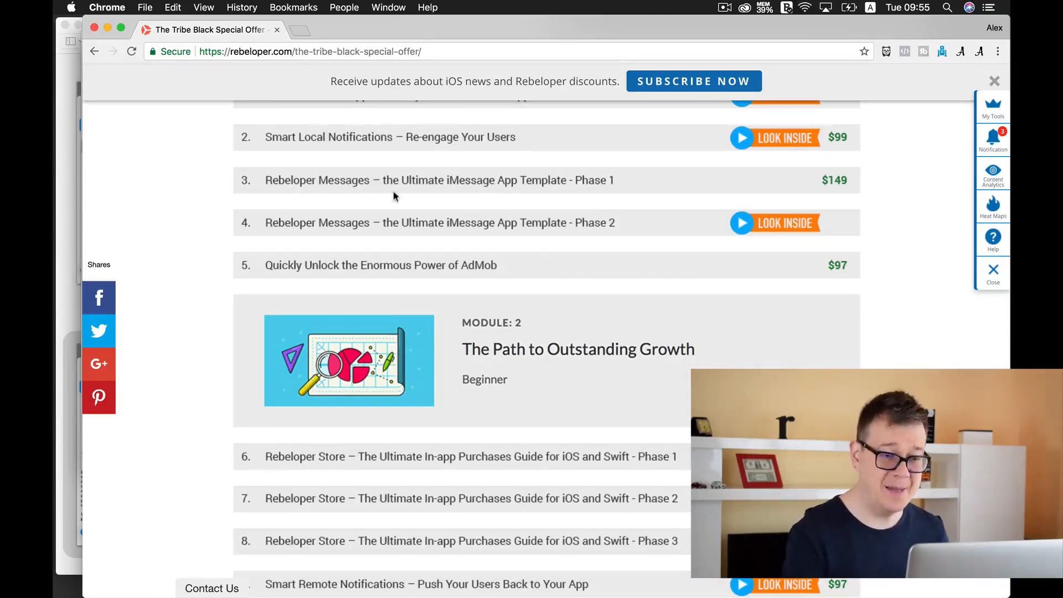
{"action": "mouse_move", "coordinate": [197, 371]}
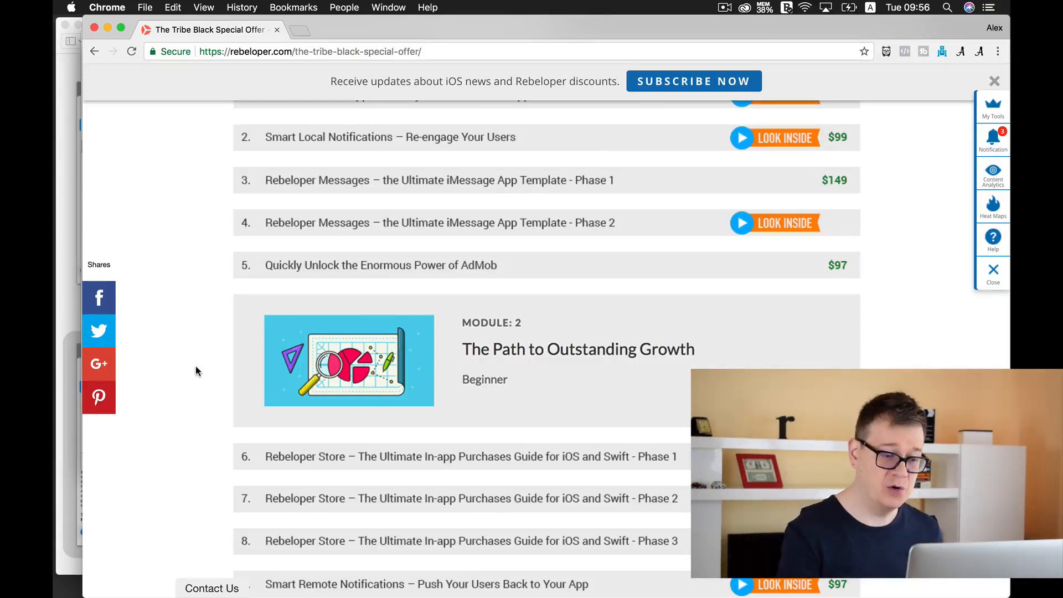
{"action": "mouse_move", "coordinate": [363, 501]}
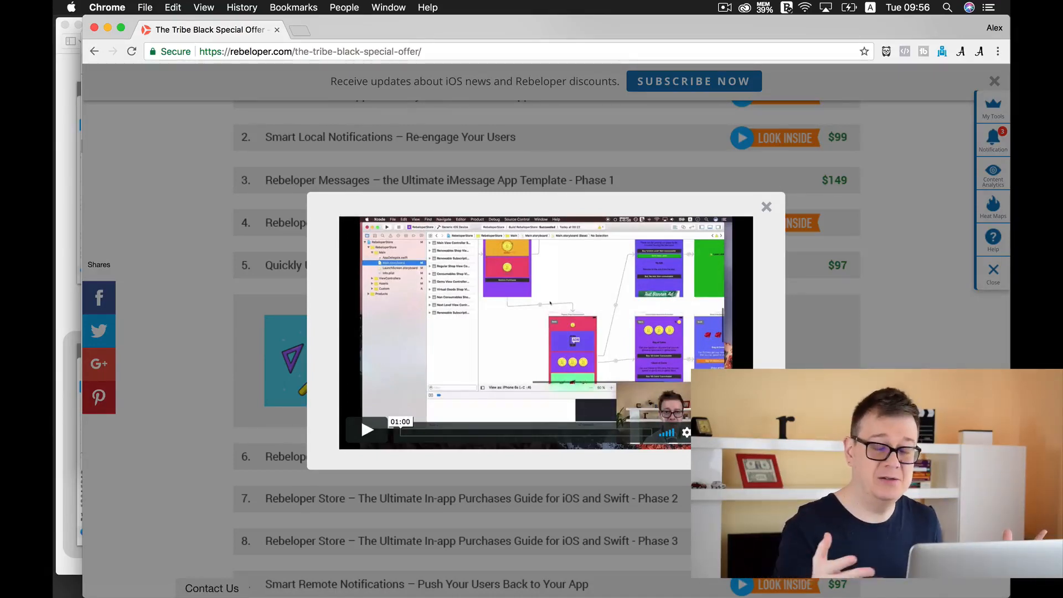
{"action": "mouse_move", "coordinate": [797, 291]}
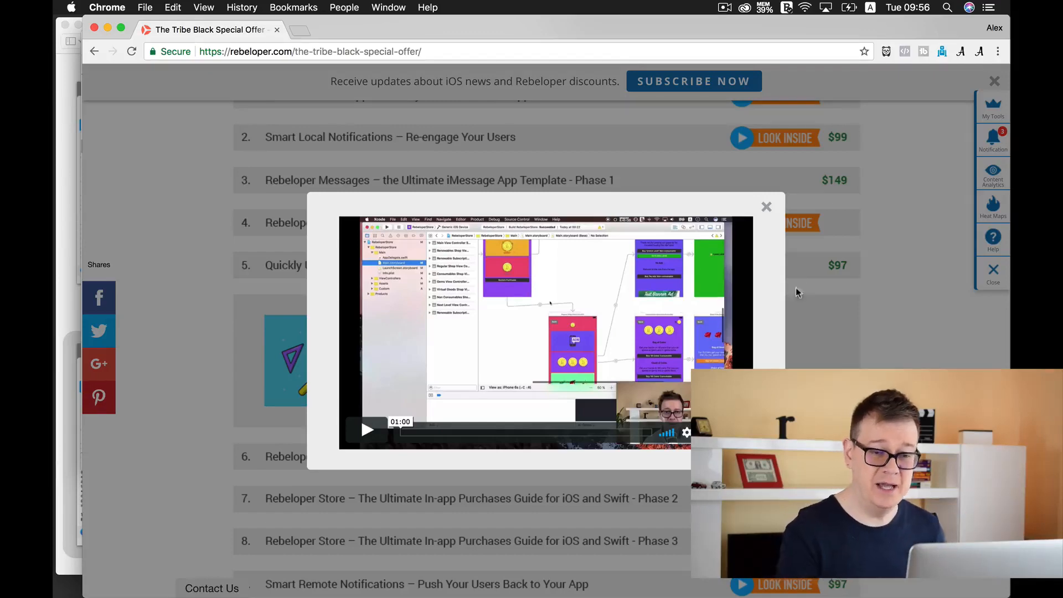
{"action": "left_click", "coordinate": [767, 207]}
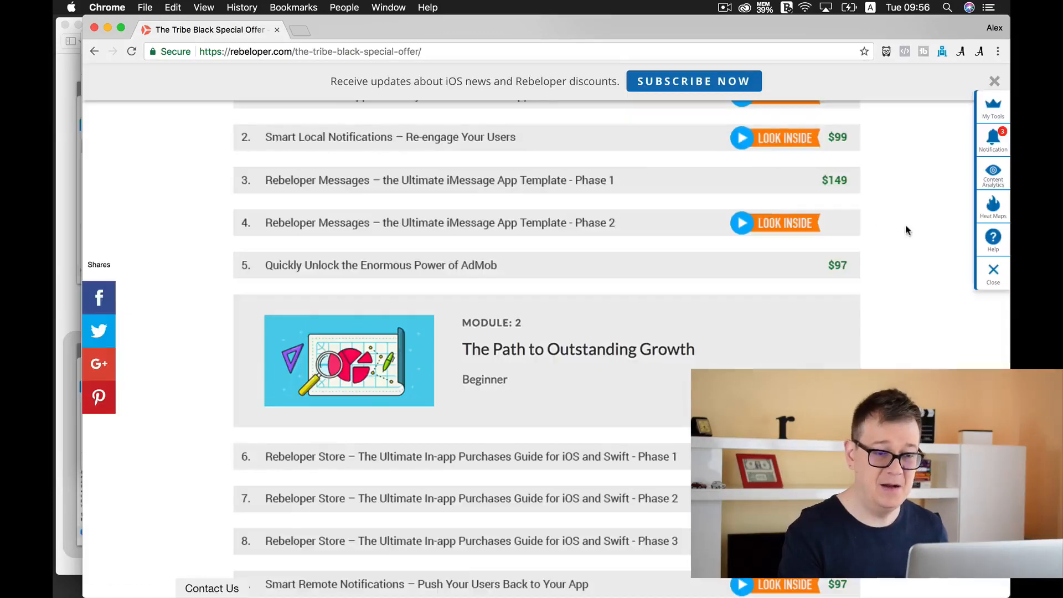
{"action": "left_click", "coordinate": [784, 223]}
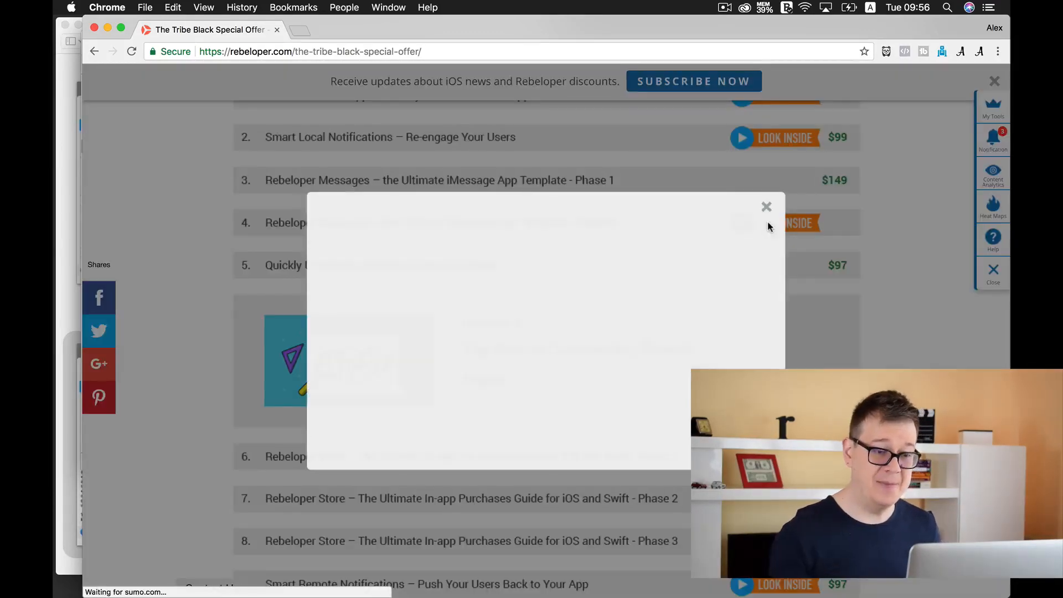
{"action": "left_click", "coordinate": [767, 206]}
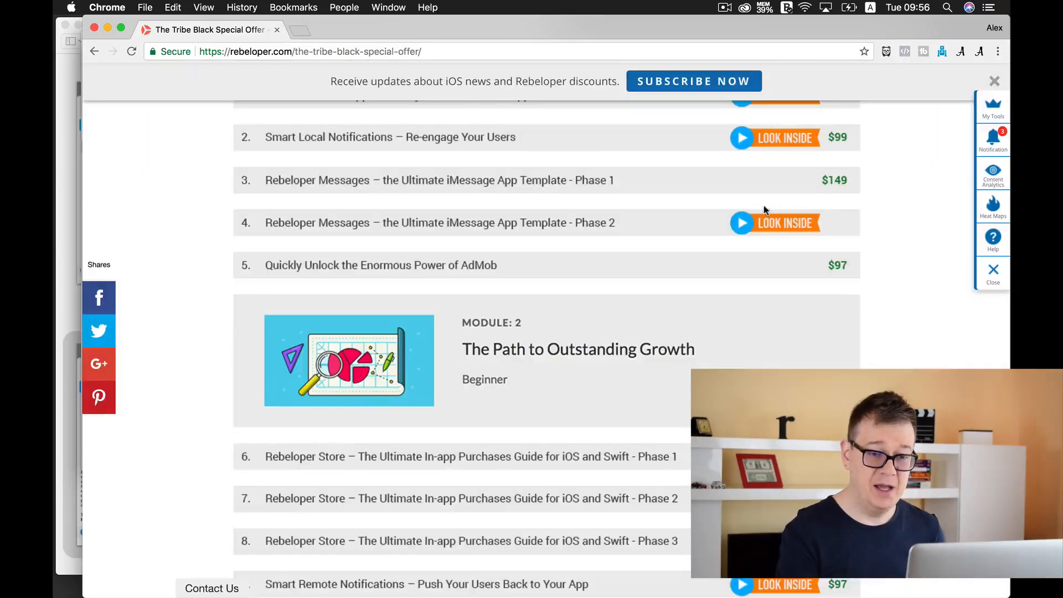
- Scroll to the $7.259 grand total with subscription and one-time payment options
{"action": "scroll", "scroll_direction": "down", "scroll_amount": 3}
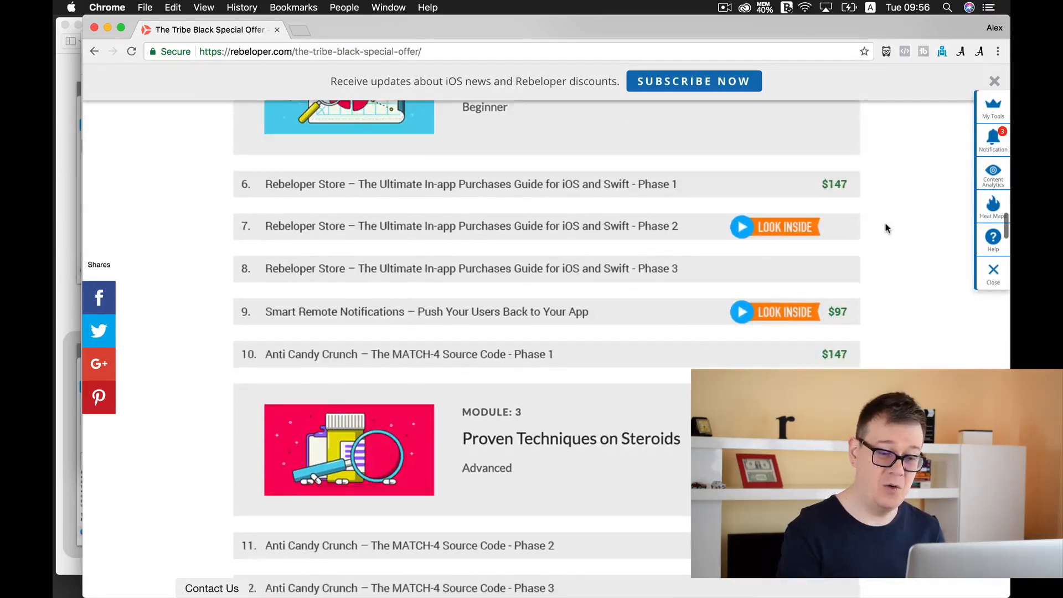
{"action": "scroll", "scroll_direction": "down", "scroll_amount": 3}
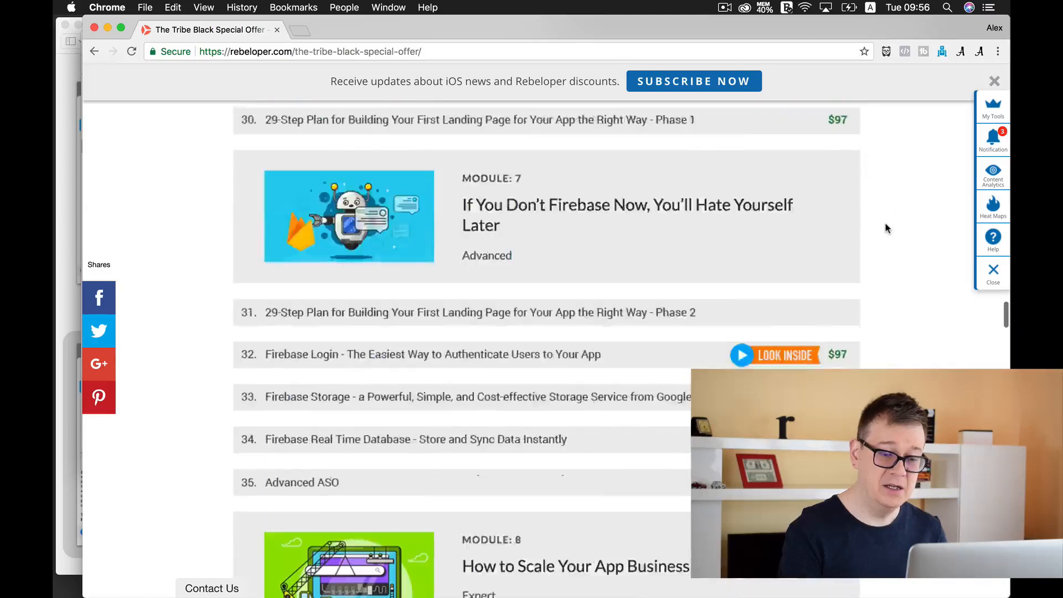
{"action": "scroll", "scroll_direction": "down", "scroll_amount": 3}
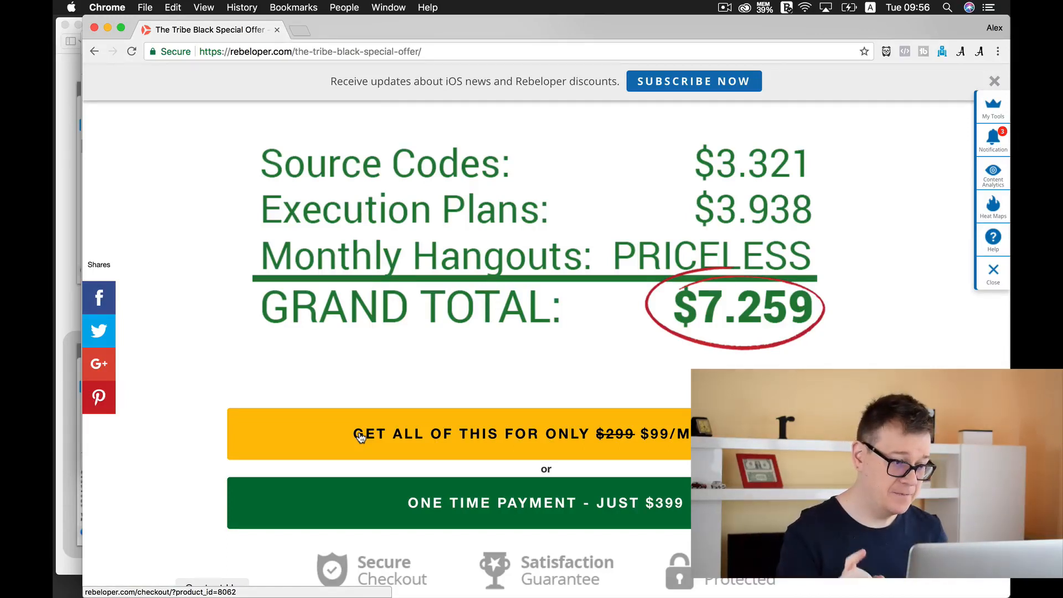
{"action": "mouse_move", "coordinate": [62, 560]}
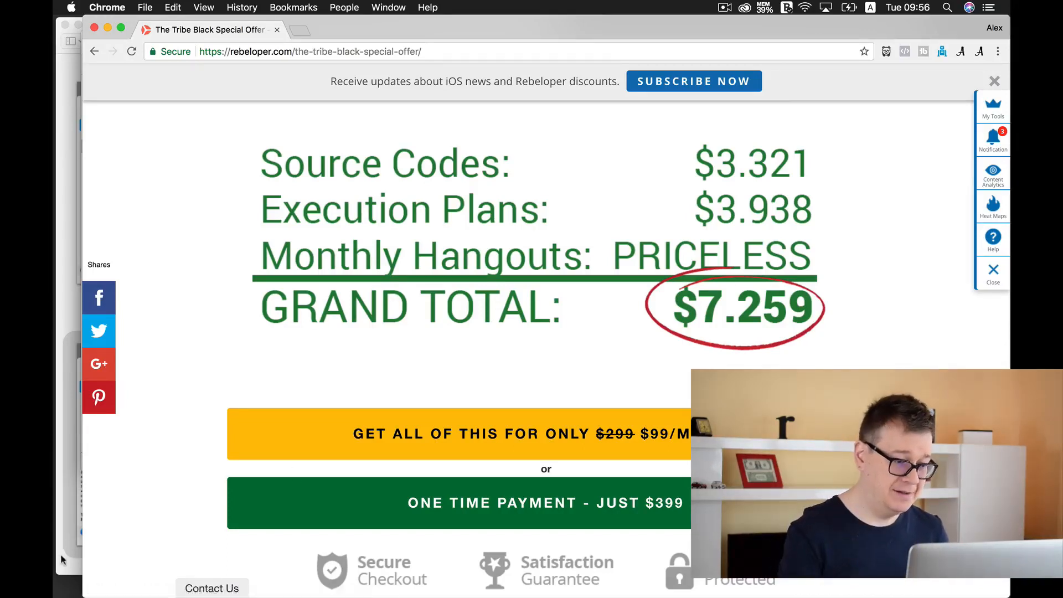